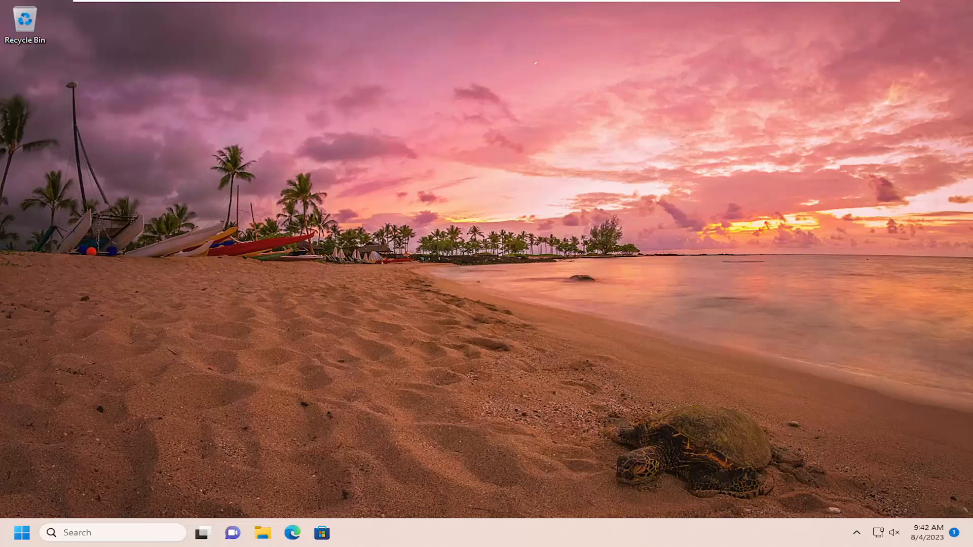
pyautogui.moveTo(239, 479)
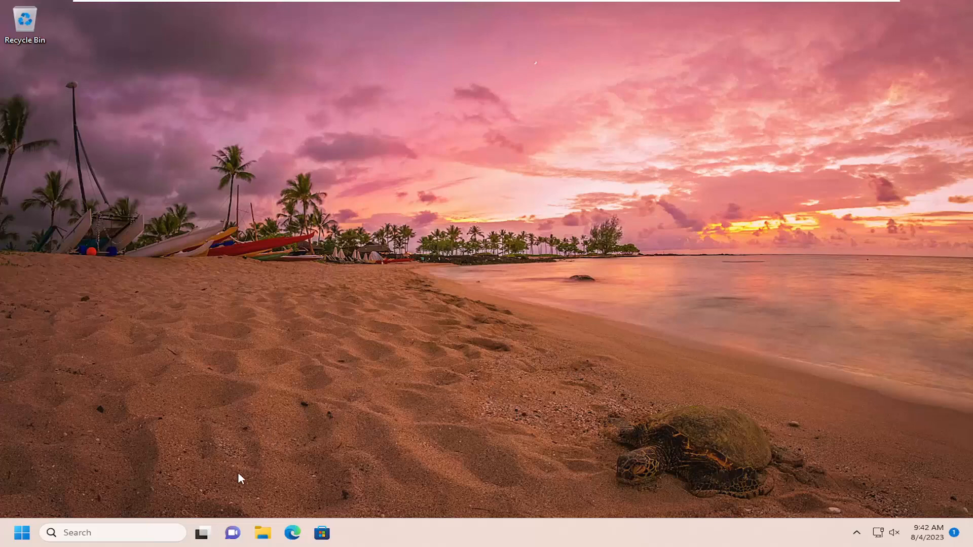
pyautogui.moveTo(217, 377)
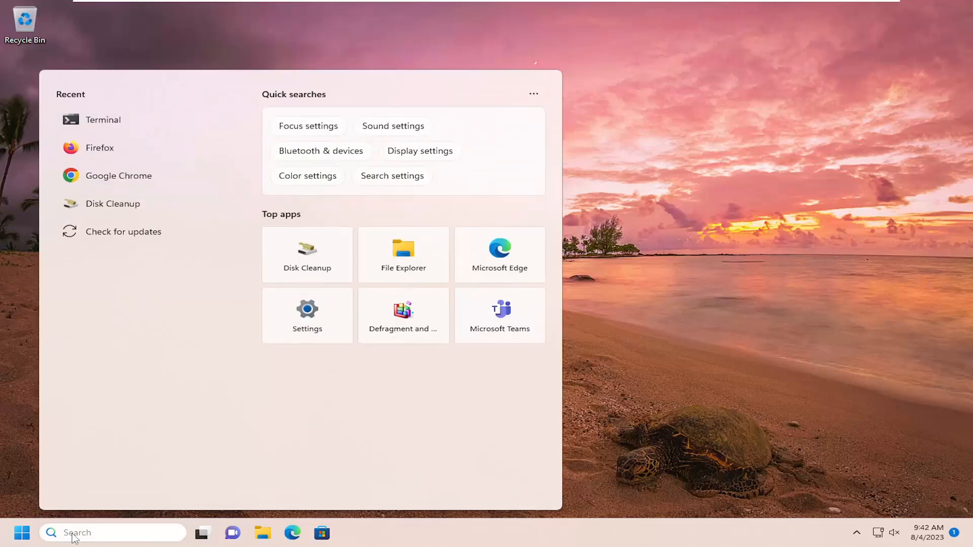
# - Search Windows for 'add or remove programs' to reach the Installed apps page
pyautogui.write('add or remove programs')
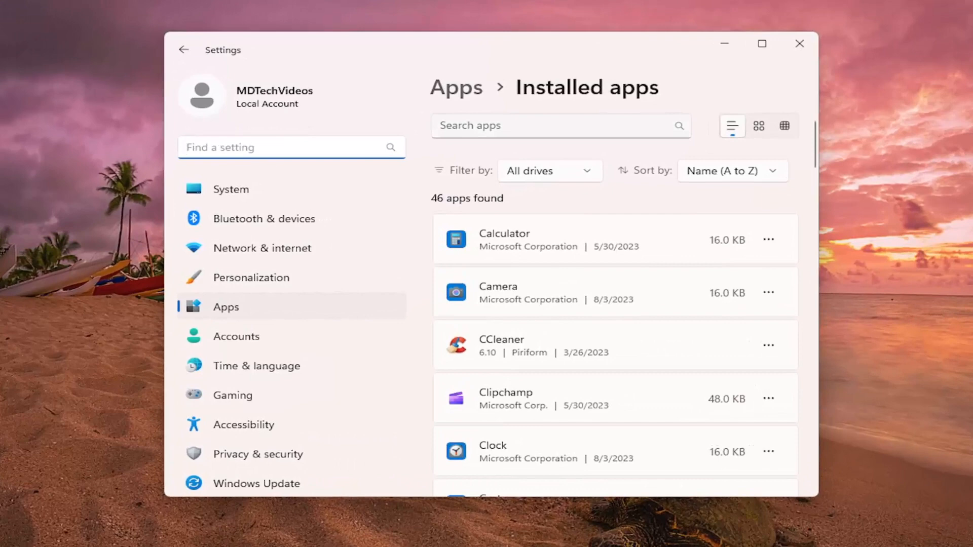
# - Filter Installed apps by 'discor' then 'chrome', peek at Google Chrome's options without uninstalling
pyautogui.write('discord')
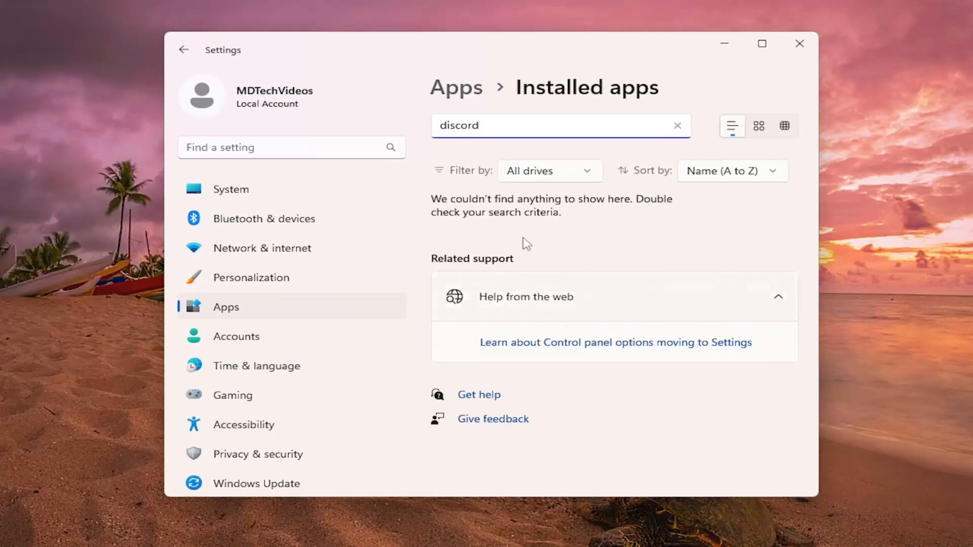
pyautogui.moveTo(533, 250)
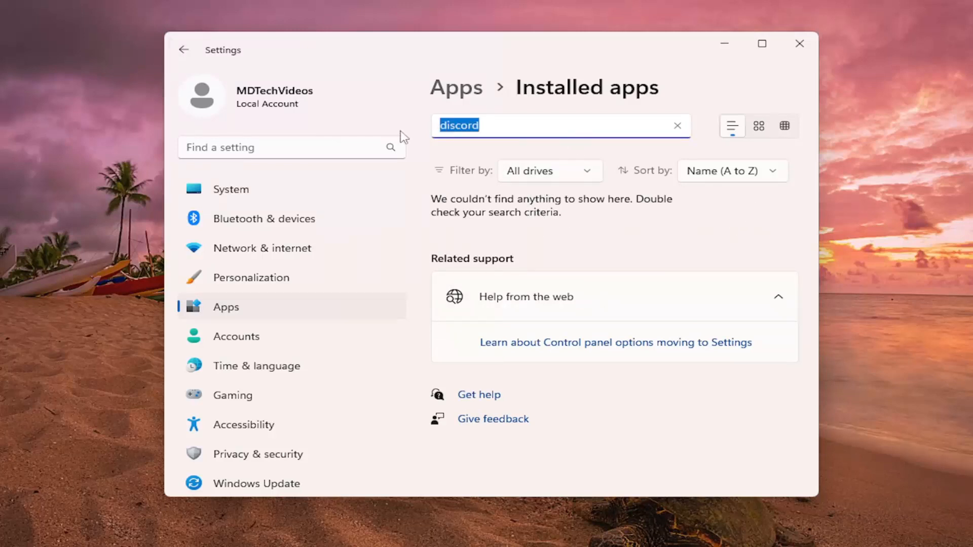
pyautogui.write('chrome')
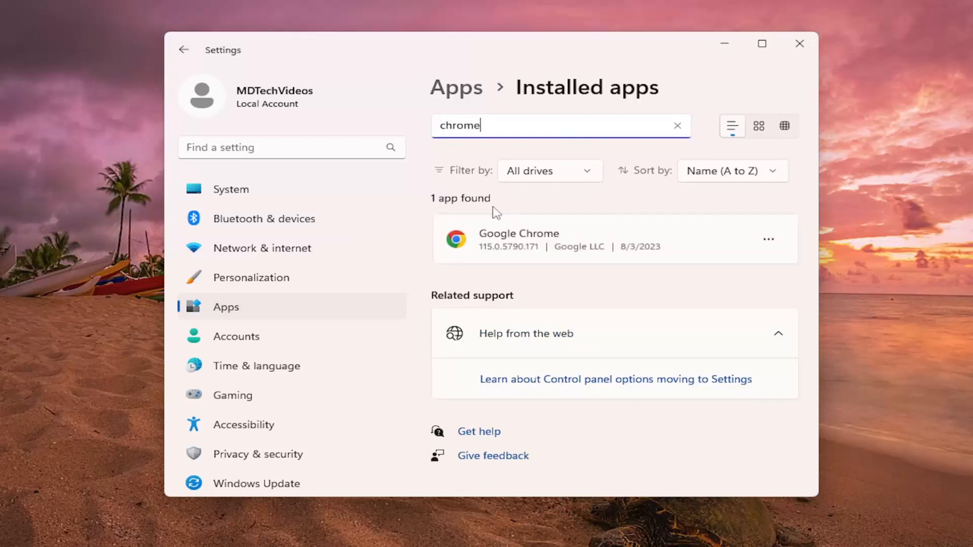
pyautogui.click(769, 238)
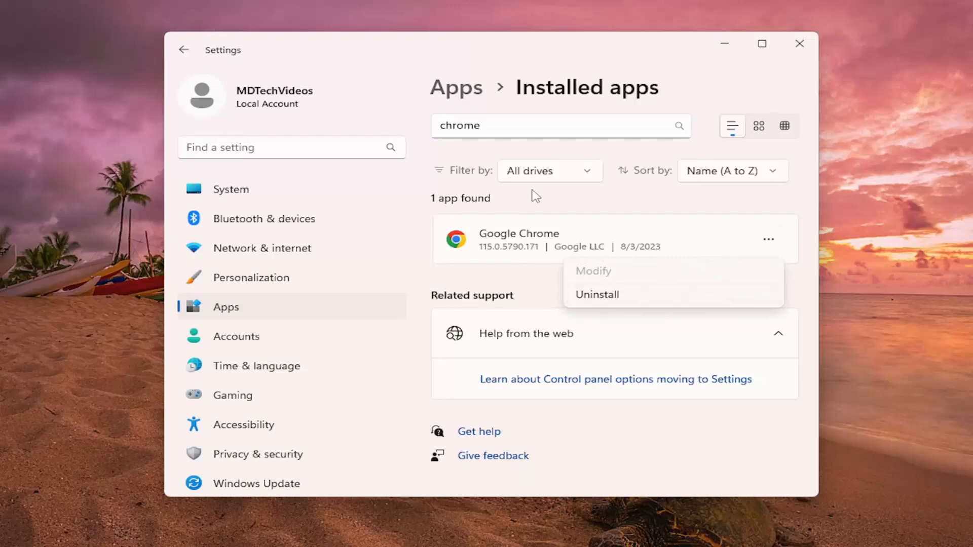
pyautogui.click(650, 188)
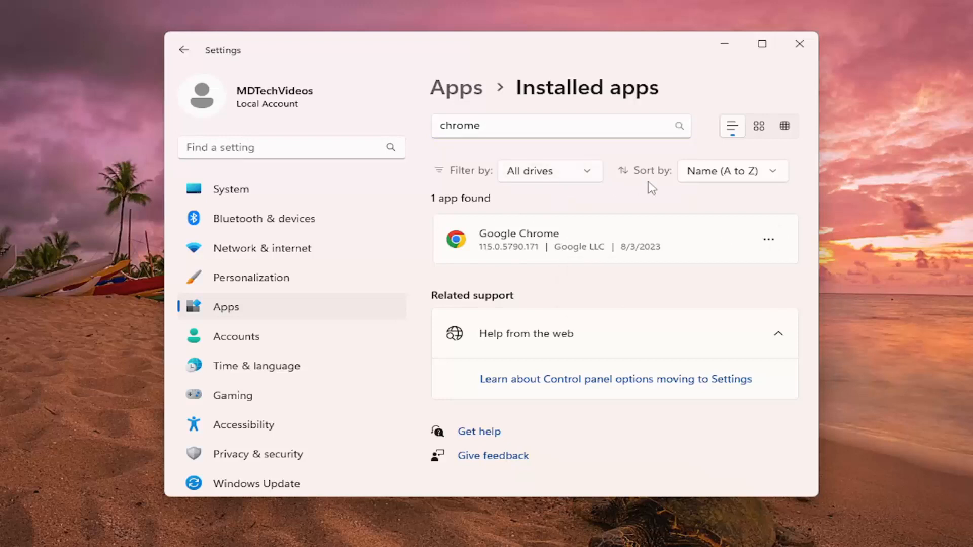
pyautogui.moveTo(504, 219)
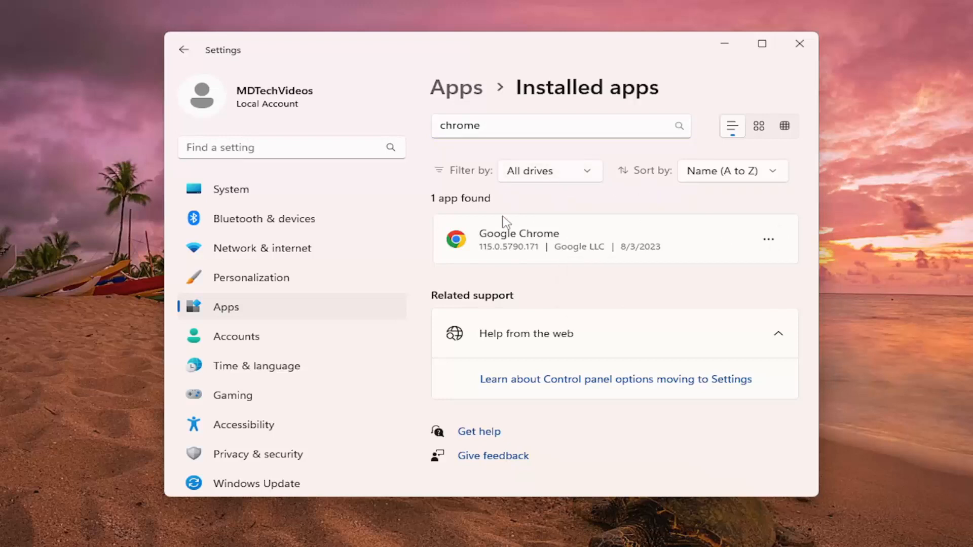
pyautogui.moveTo(514, 222)
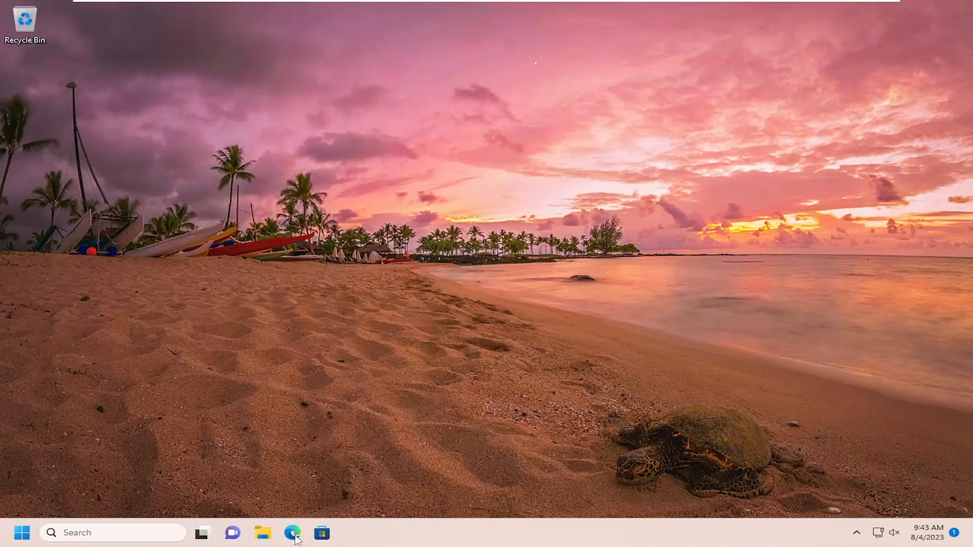
# - Launch Edge, google 'discord' and land on the official discord.com homepage
pyautogui.click(292, 532)
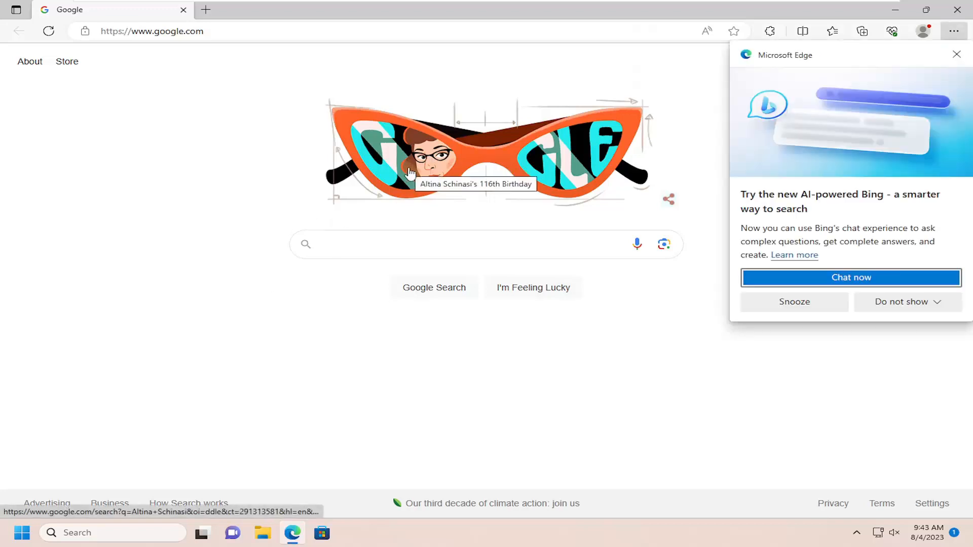
pyautogui.click(956, 54)
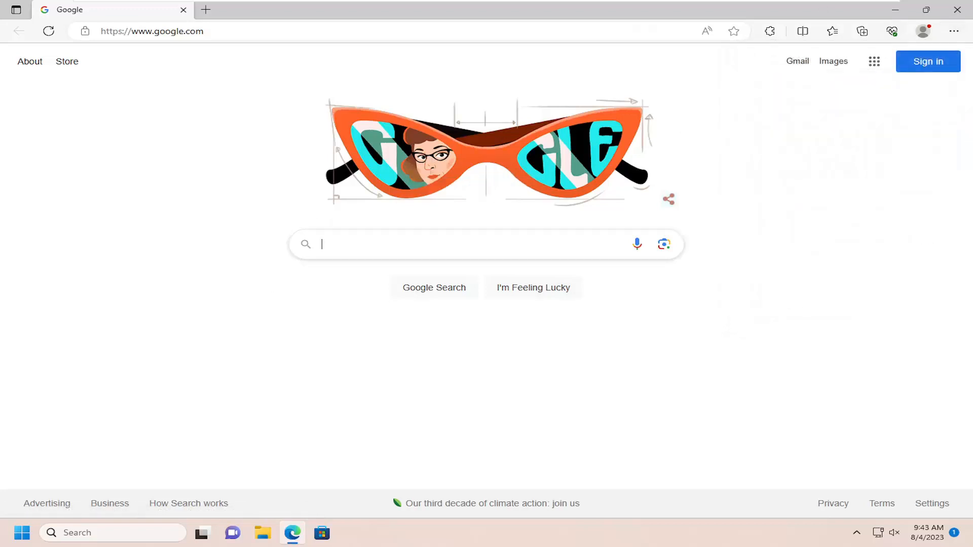
pyautogui.click(454, 244)
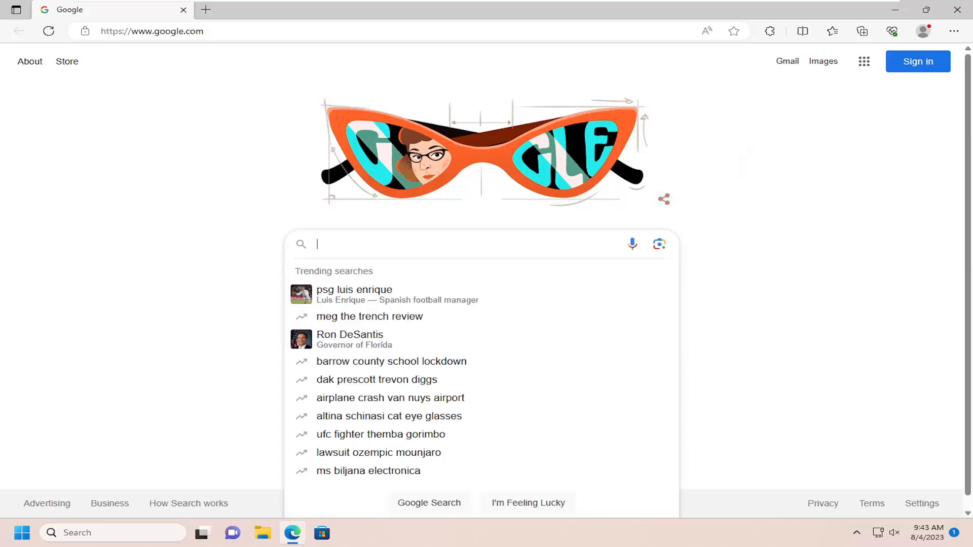
pyautogui.write('discord')
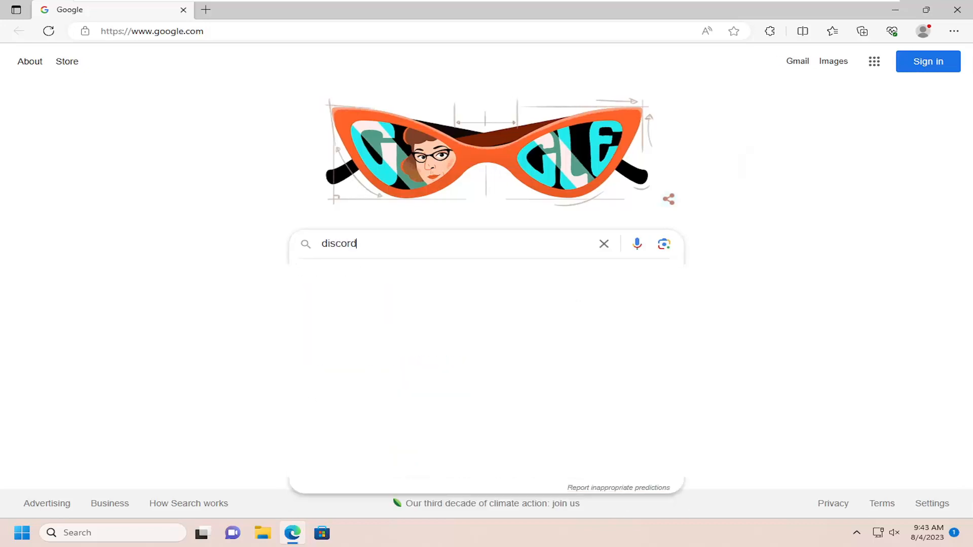
pyautogui.press('Enter')
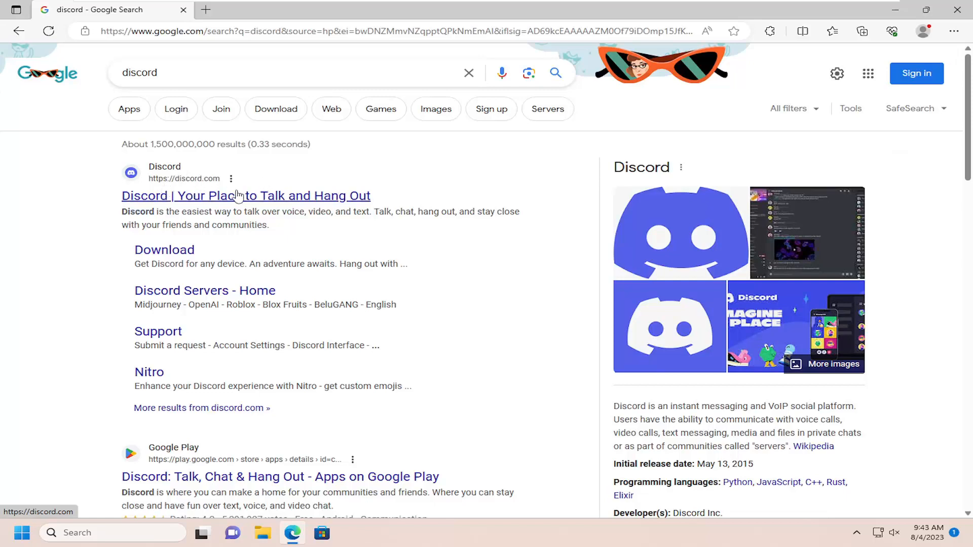
pyautogui.click(246, 196)
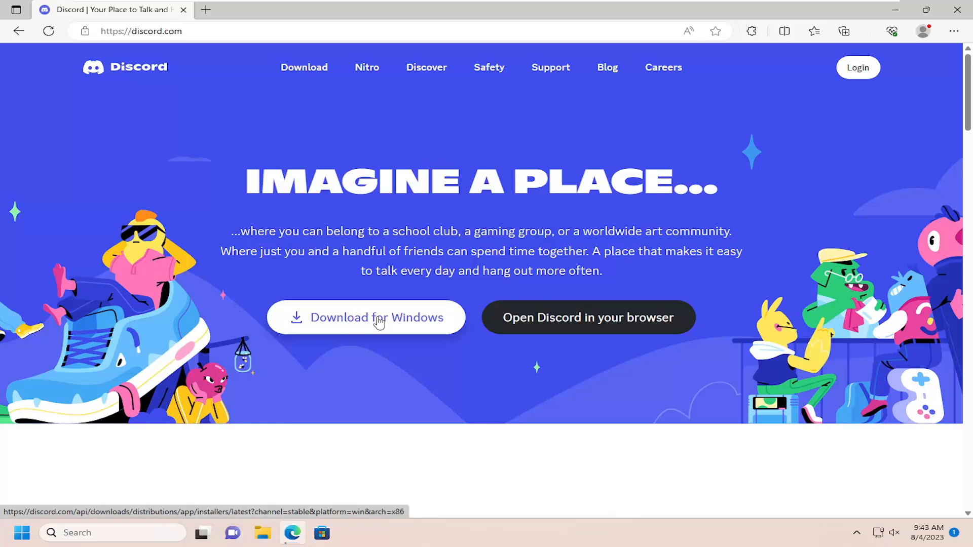
# - Download DiscordSetup.exe for Windows and run it from Edge's Downloads panel
pyautogui.click(375, 318)
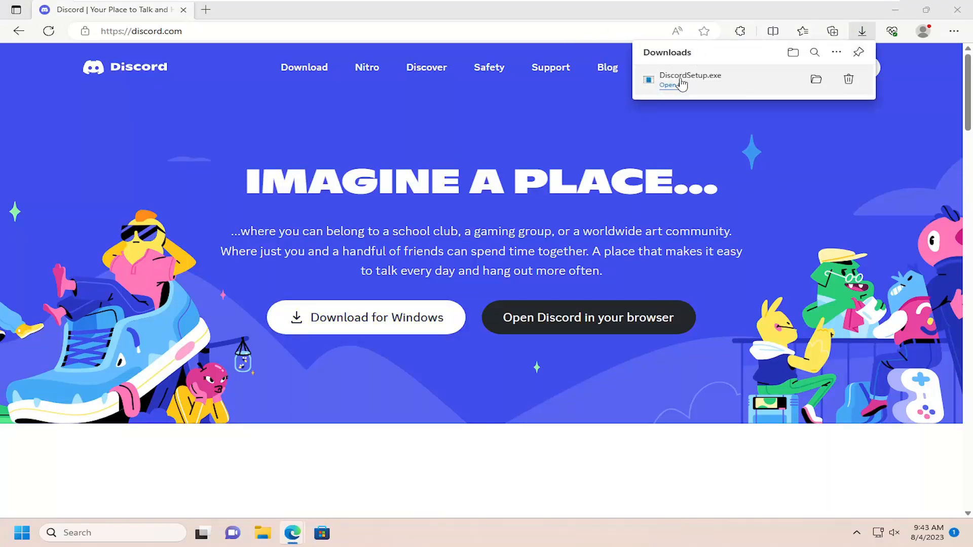
pyautogui.click(668, 84)
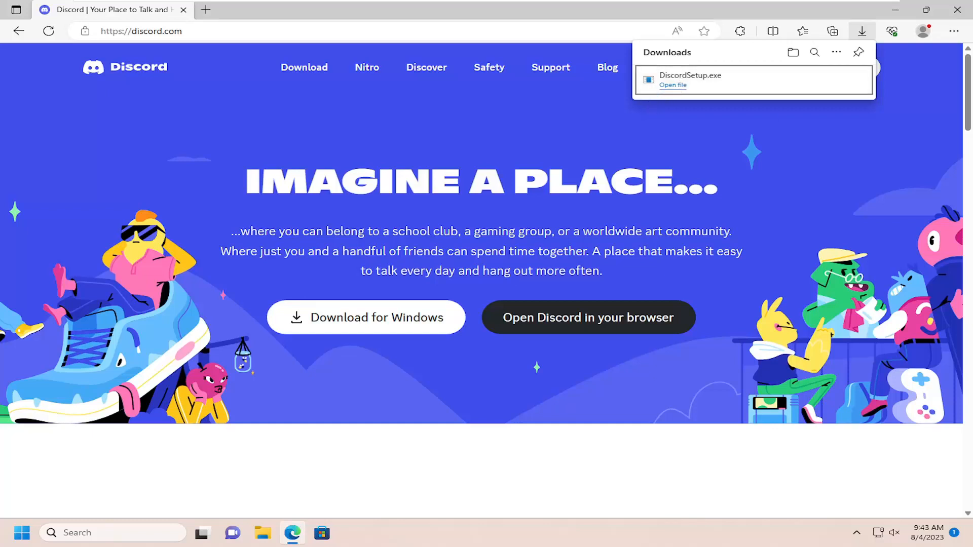
pyautogui.click(673, 85)
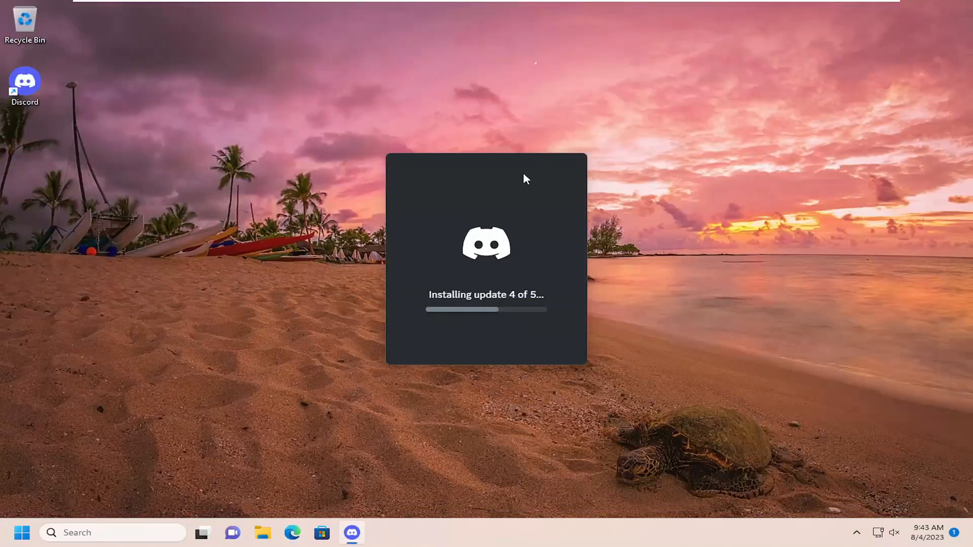
pyautogui.moveTo(127, 217)
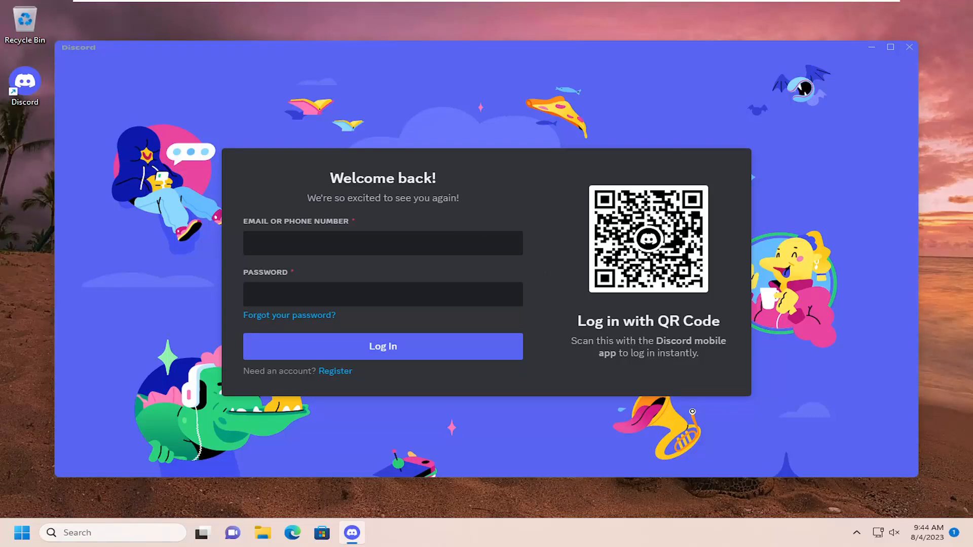
# - Close the Discord login window, leaving only the desktop with its shortcut
pyautogui.click(383, 243)
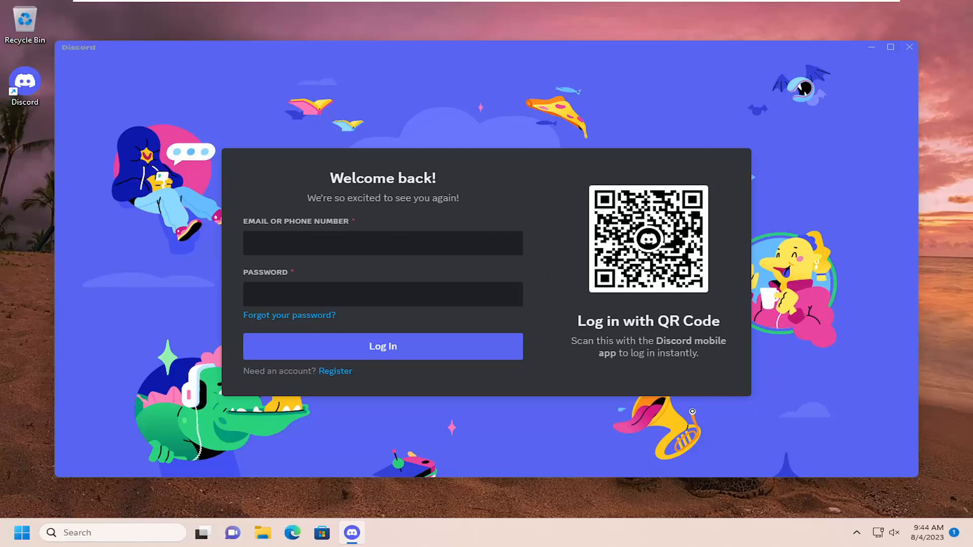
pyautogui.moveTo(912, 49)
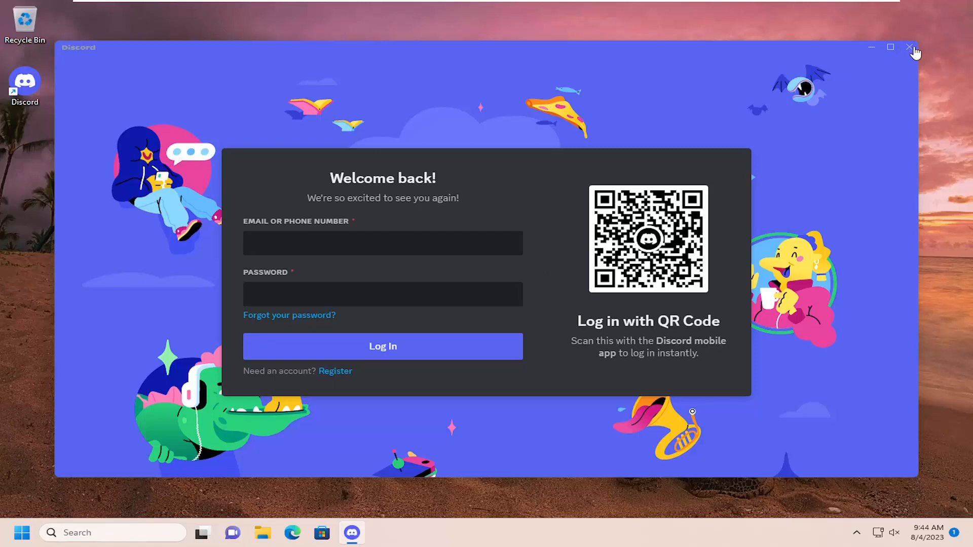
pyautogui.click(909, 46)
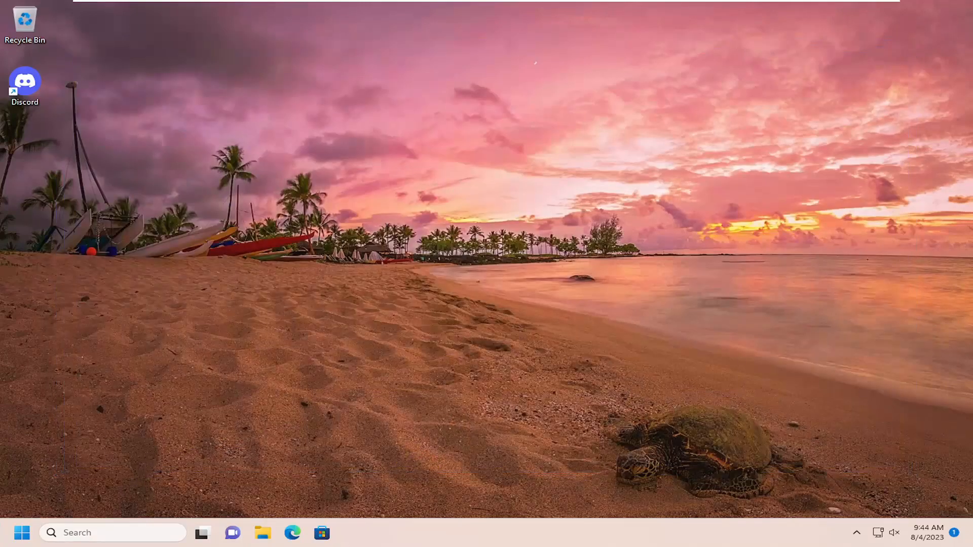